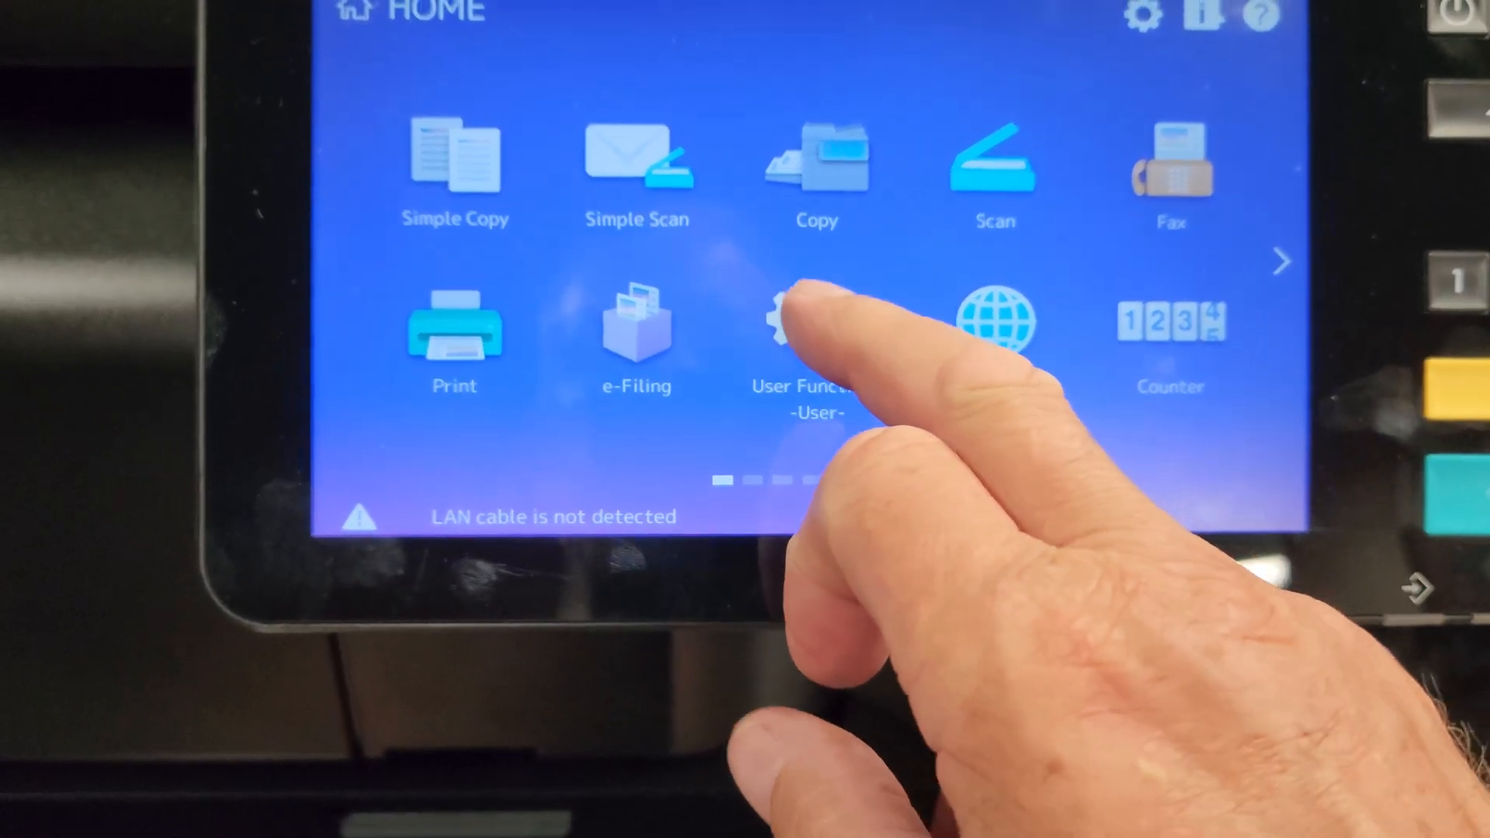
Open User Functions from the Home screen to reach the service password prompt.
{"action": "left_click", "coordinate": [801, 323]}
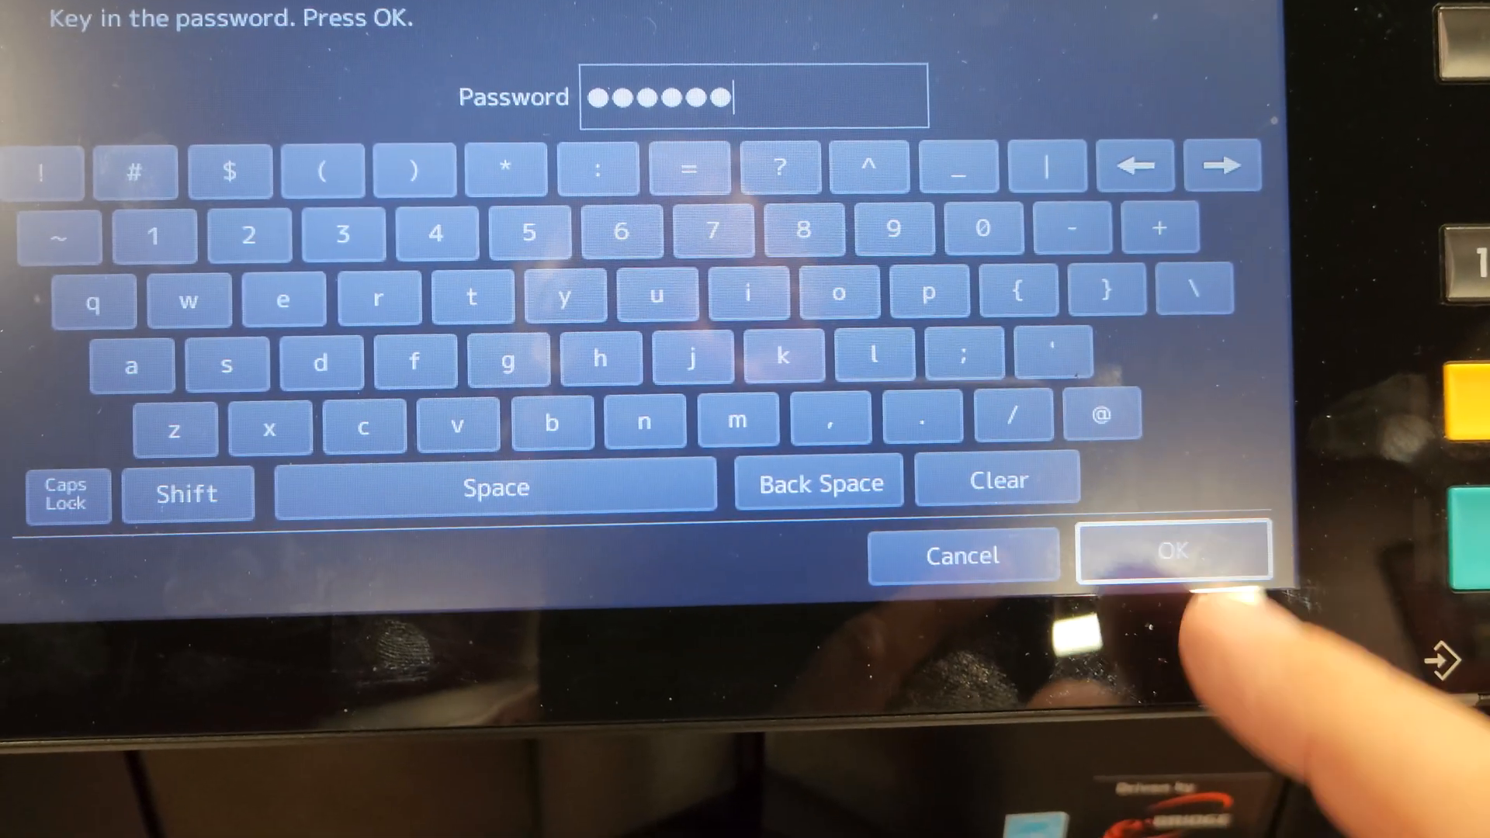
Submit the service password, select 05 ADJUSTMENT MODE and enter it.
{"action": "left_click", "coordinate": [1174, 554]}
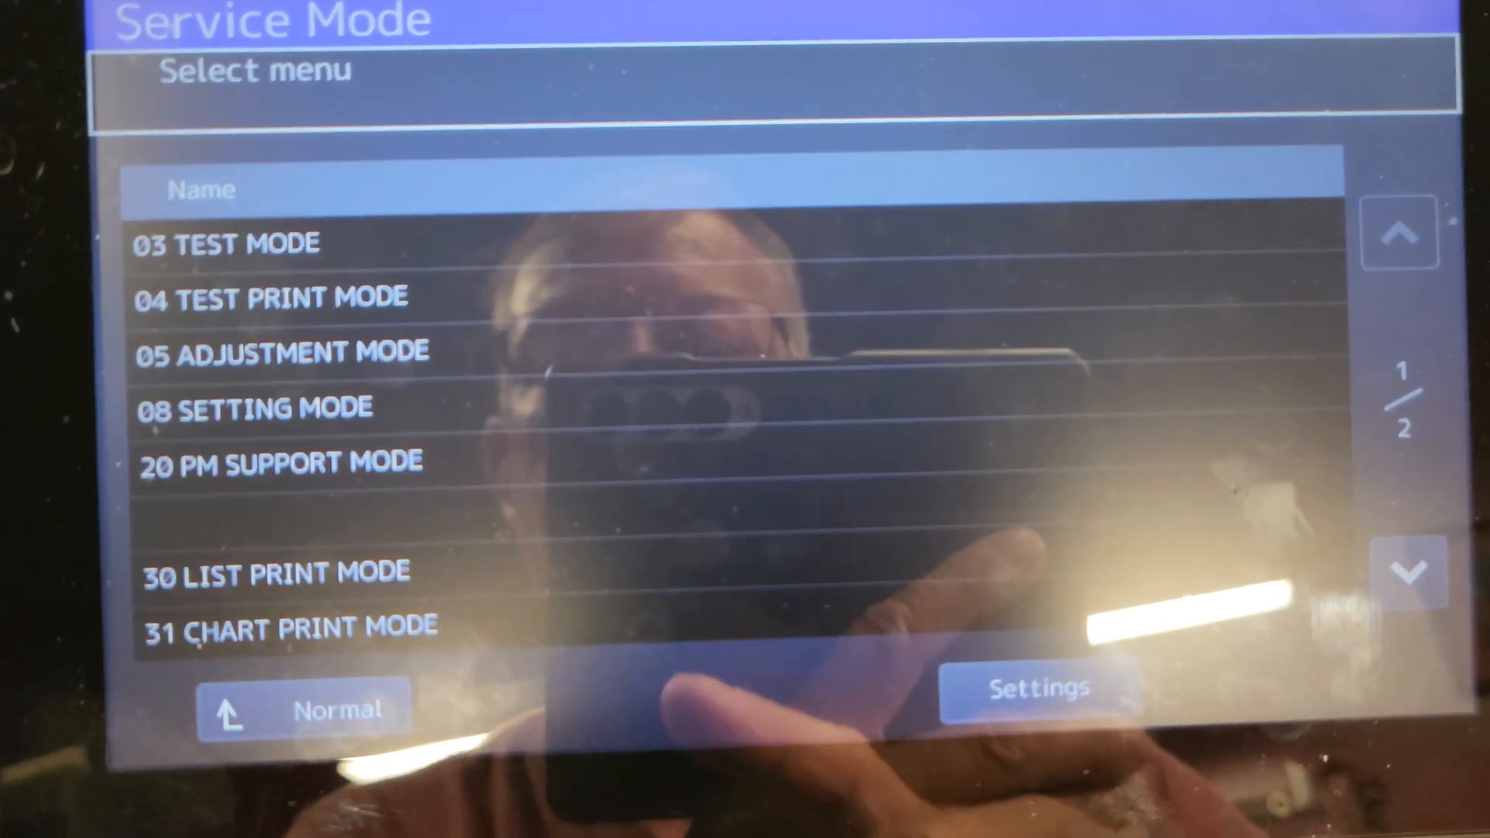
{"action": "left_click", "coordinate": [285, 351]}
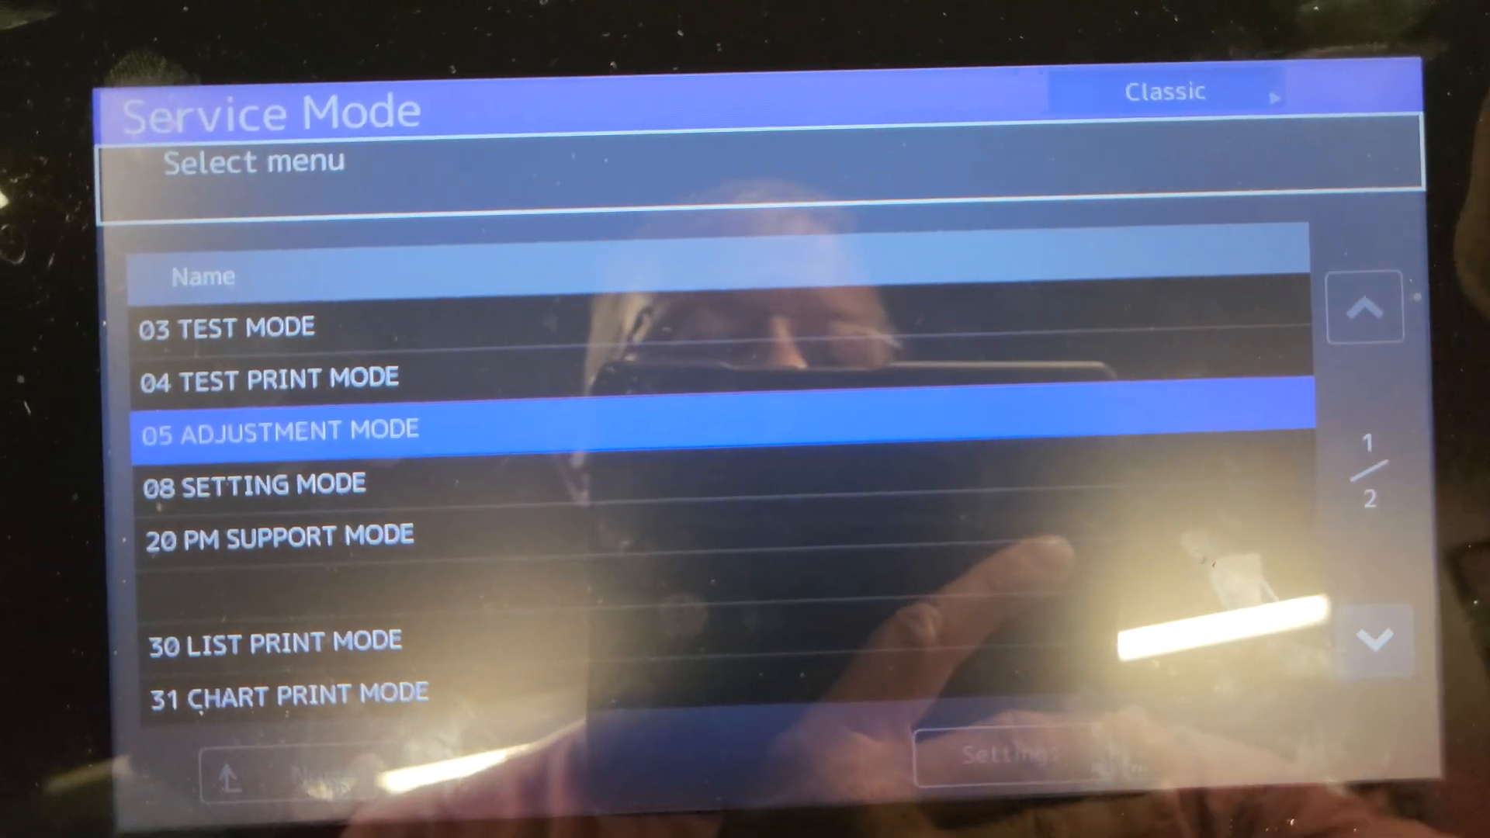
{"action": "left_click", "coordinate": [279, 429]}
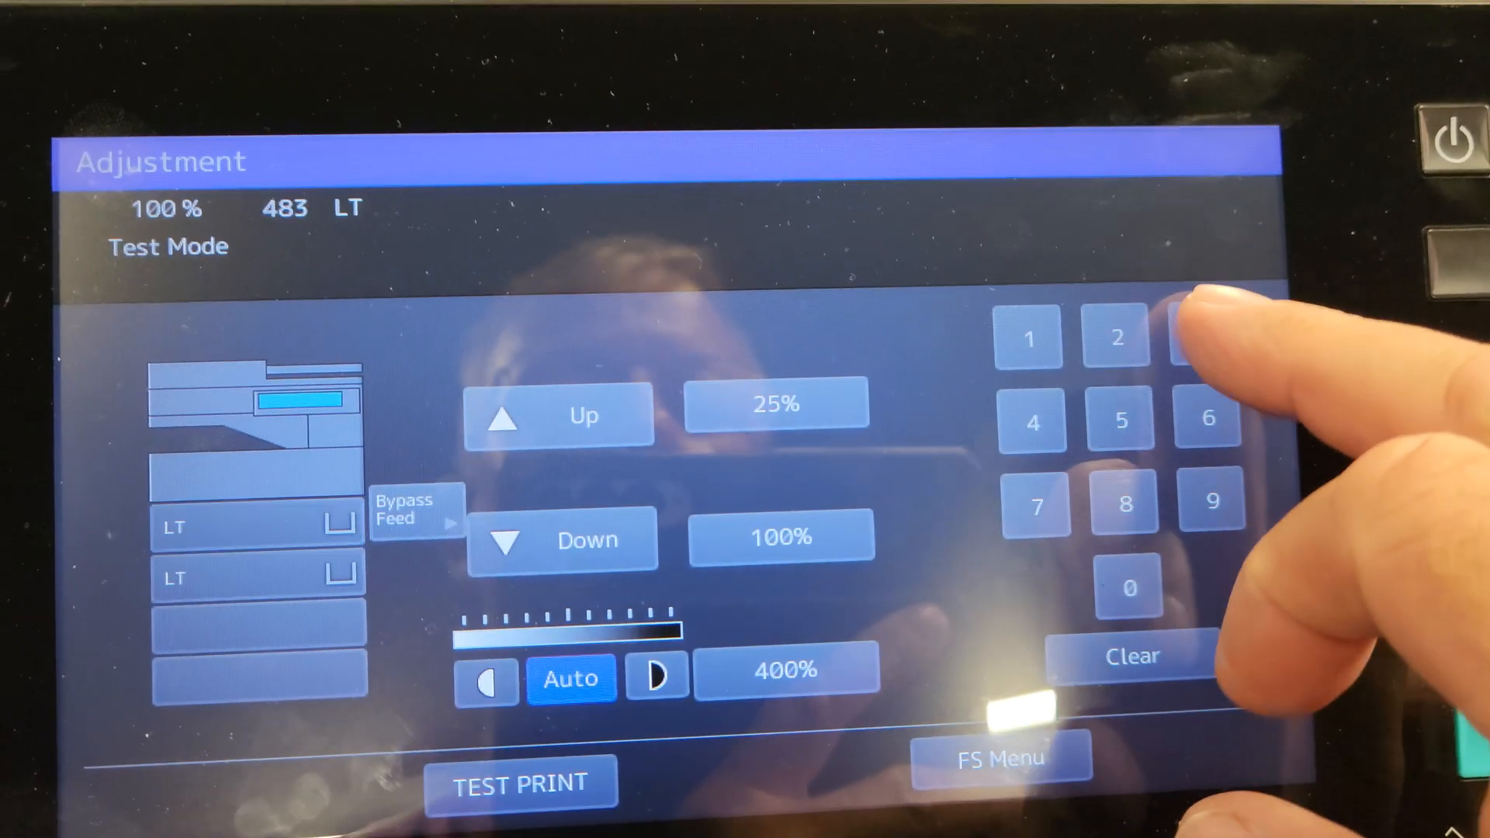
Apply adjustment code 4833, switching to test copying.
{"action": "left_click", "coordinate": [1205, 338]}
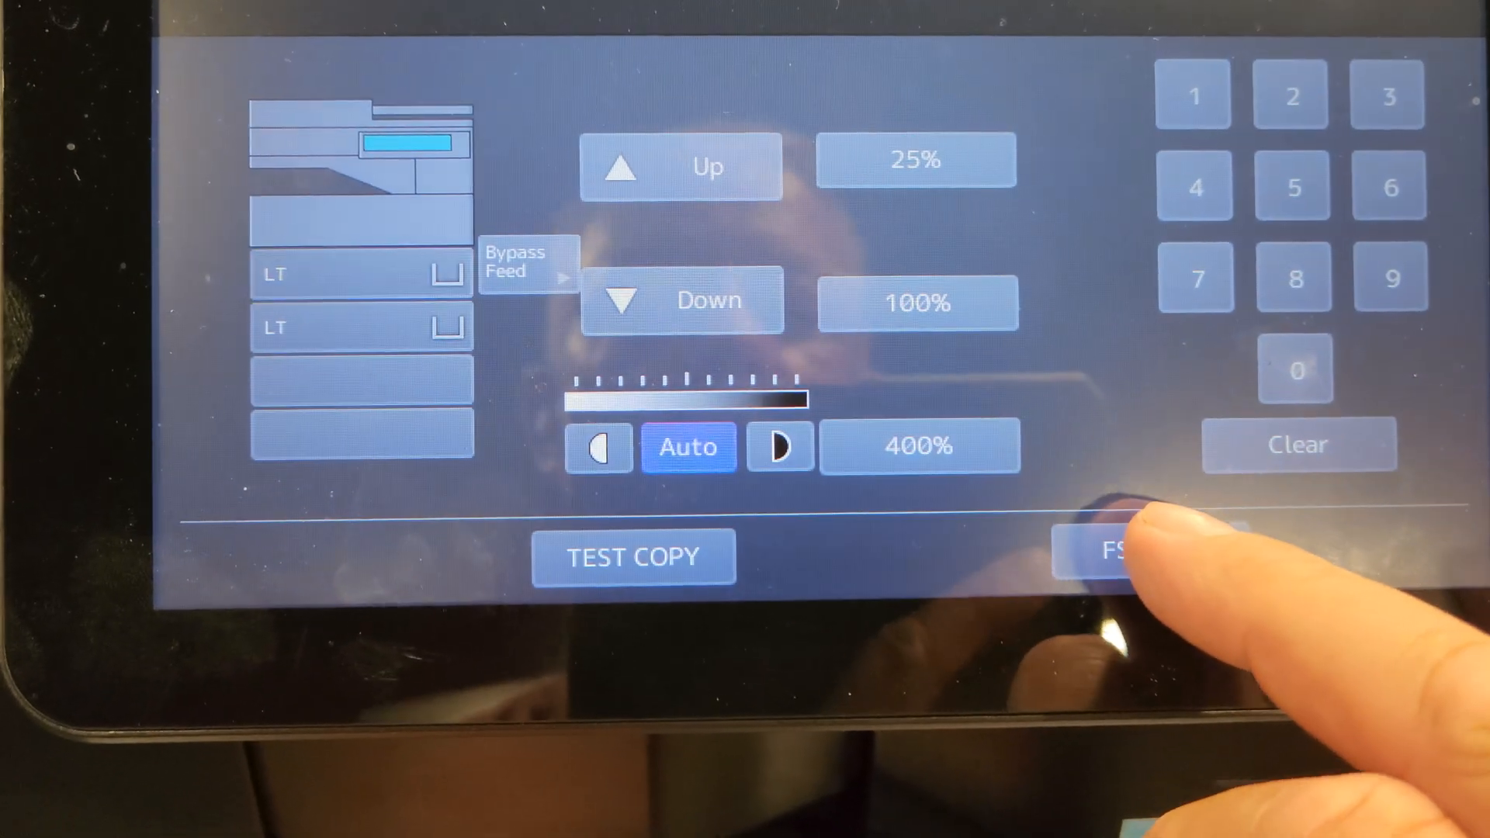
Leave adjustment mode and confirm value 0 for code 6984 in 08 setting mode.
{"action": "left_click", "coordinate": [1121, 554]}
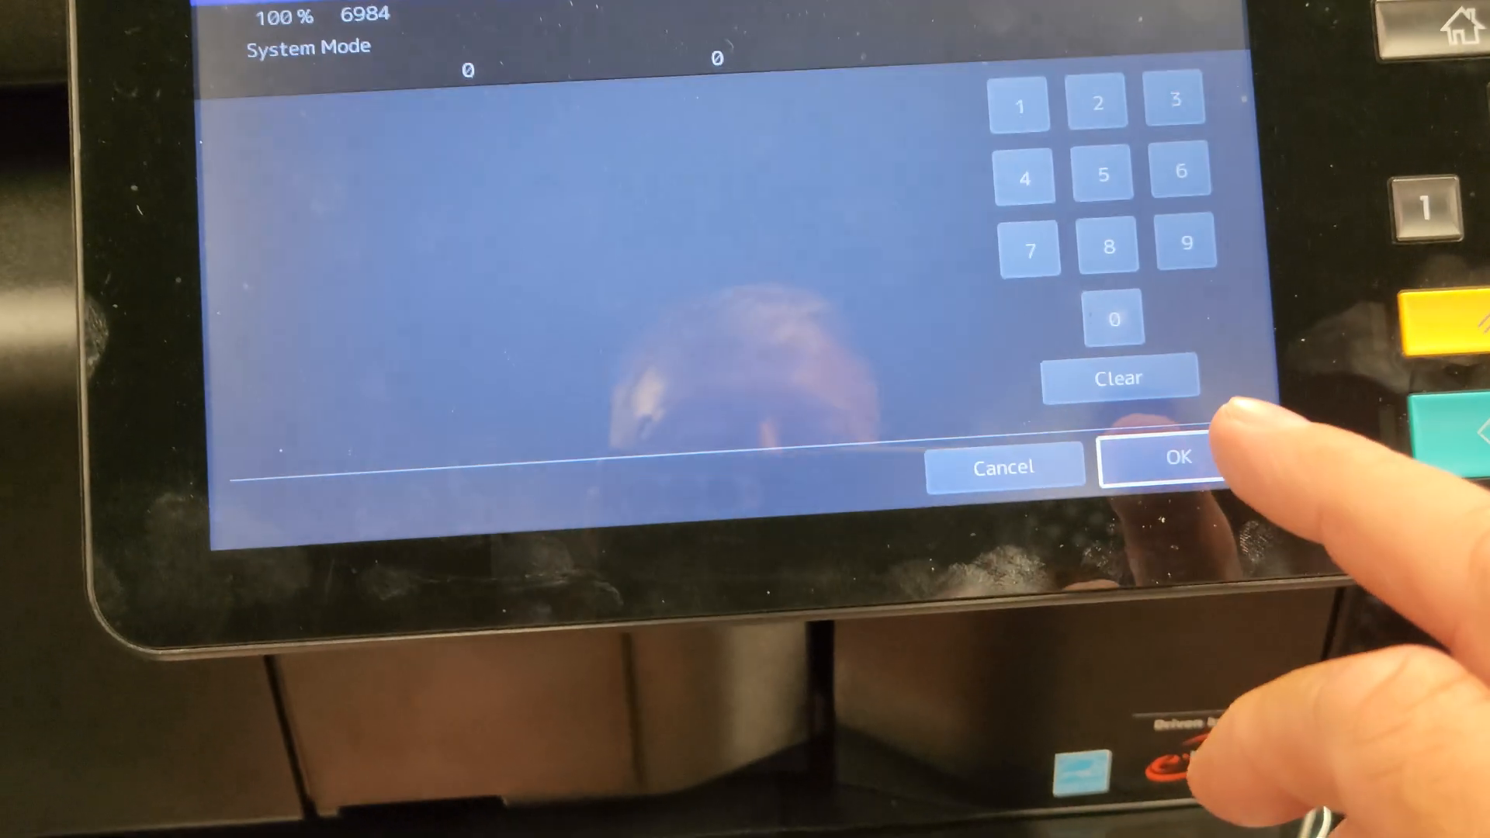
{"action": "left_click", "coordinate": [1178, 469]}
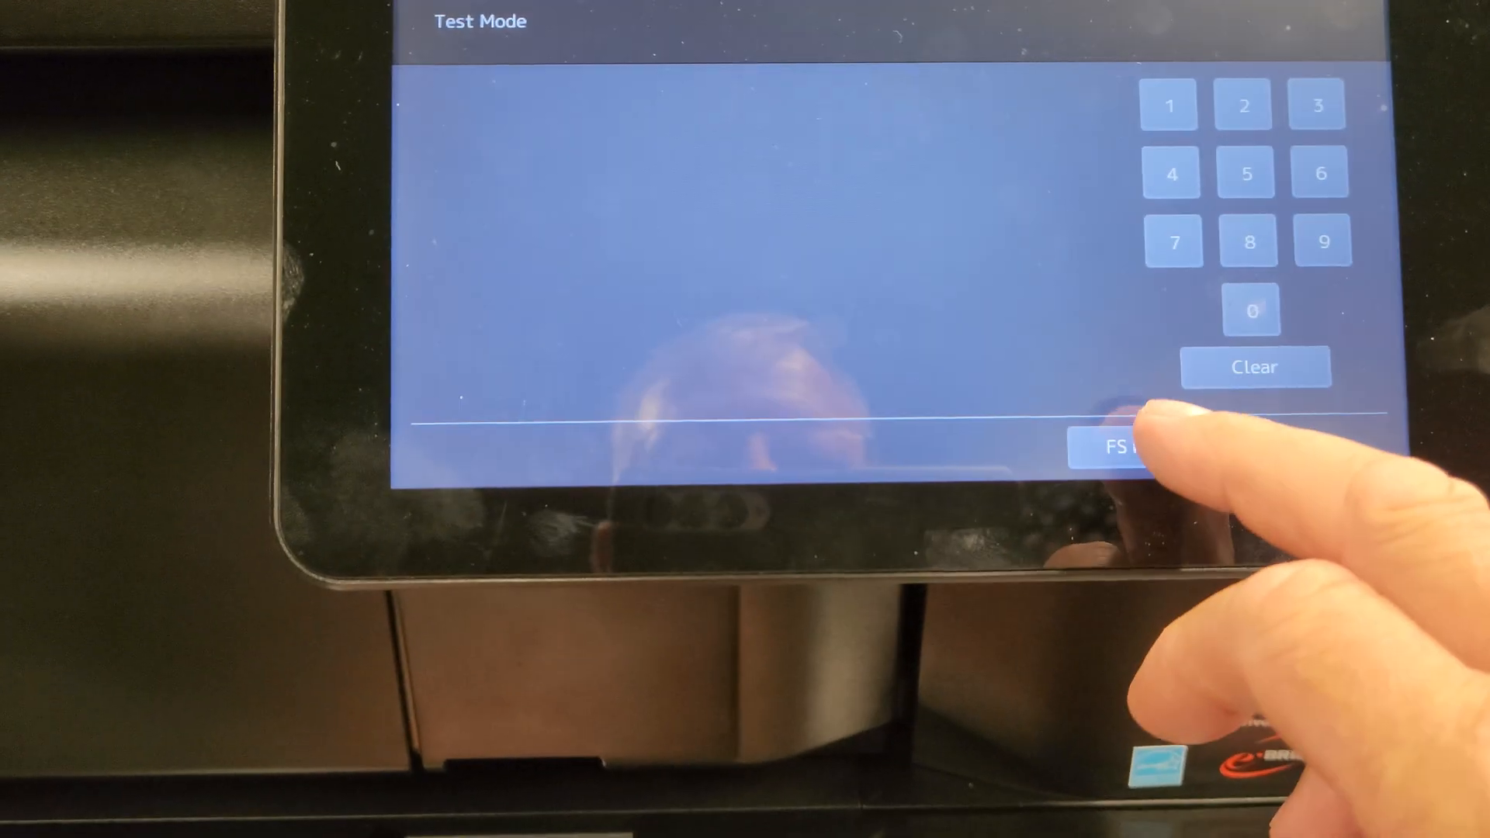
Exit setting mode and confirm Yes to reboot the MFP.
{"action": "left_click", "coordinate": [1116, 447]}
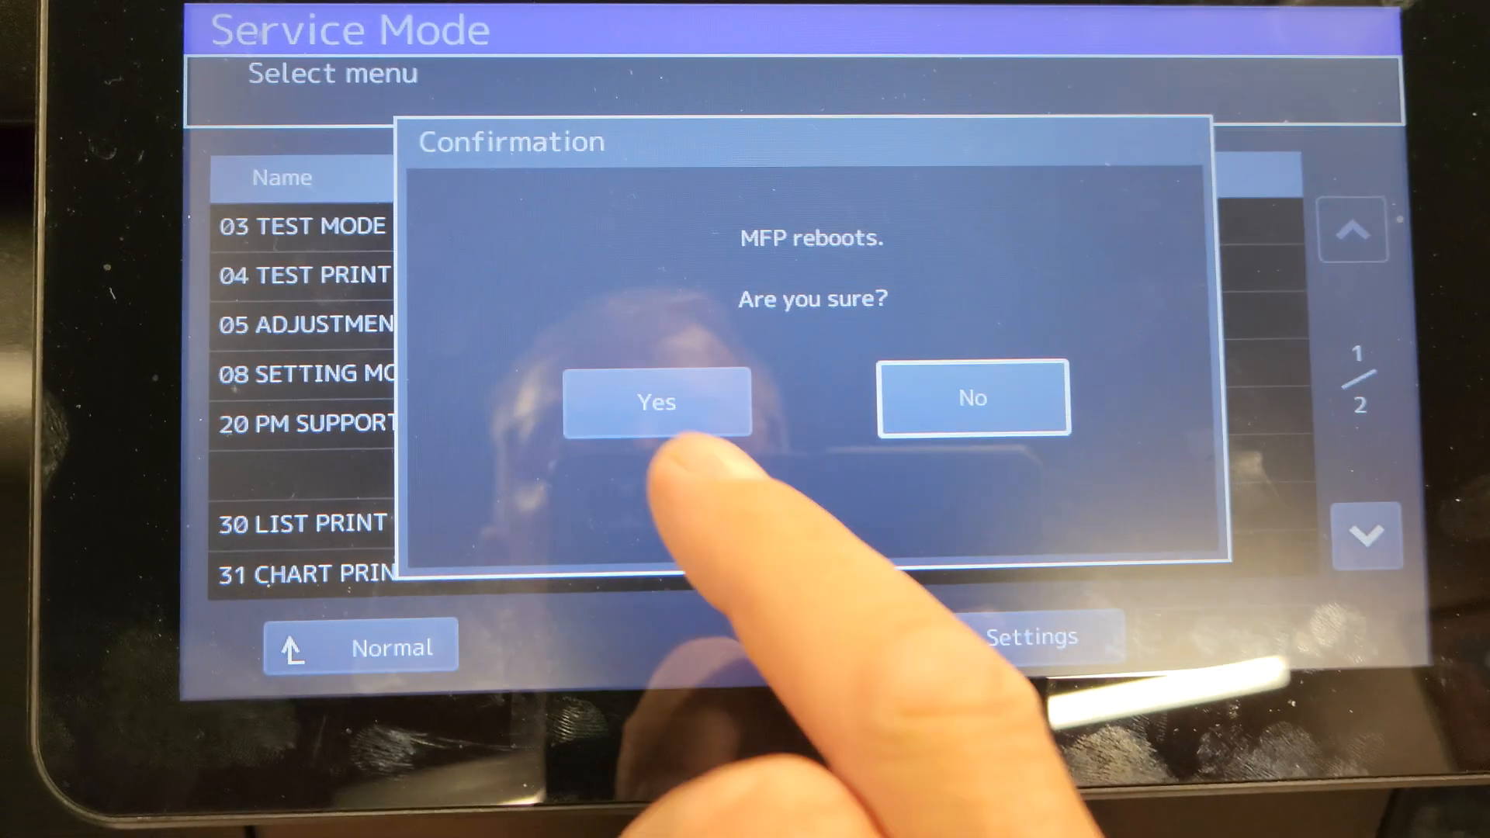
{"action": "left_click", "coordinate": [656, 401]}
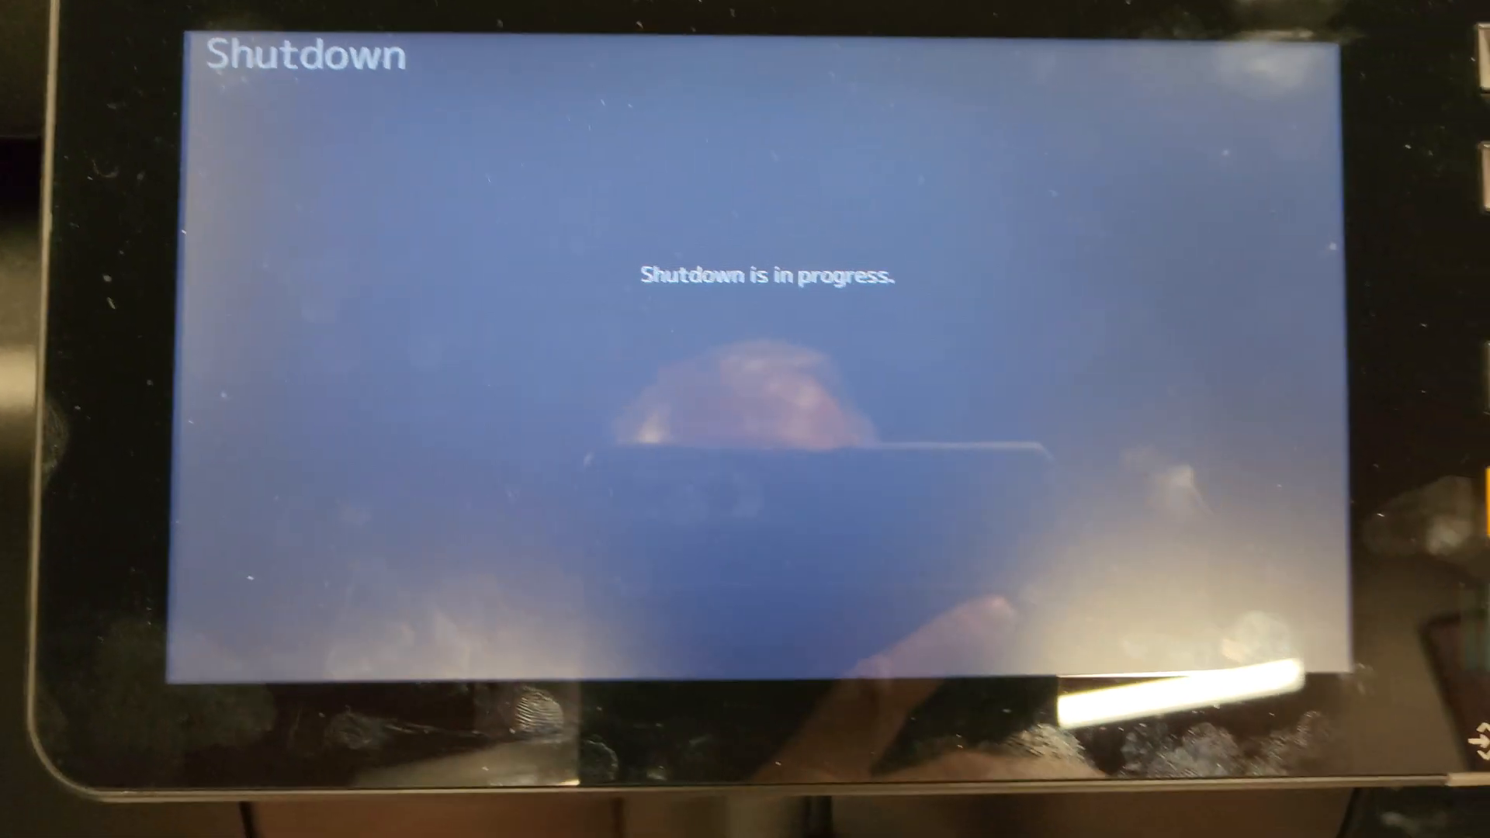